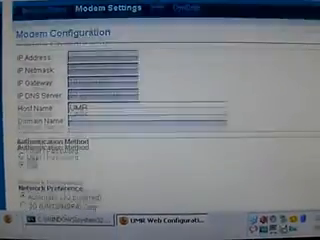
# - Run the TPTEST speed test with Stockholm as the measurement server
pyautogui.scroll(-3)
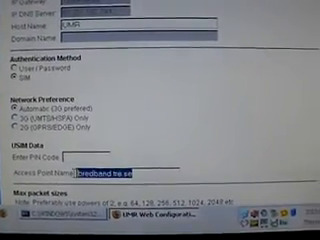
pyautogui.scroll(3)
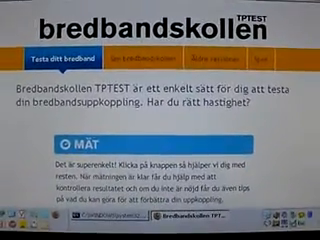
pyautogui.scroll(-3)
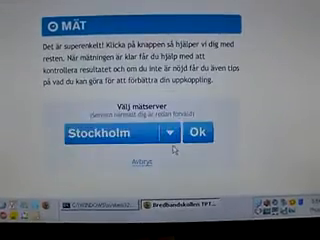
pyautogui.click(280, 131)
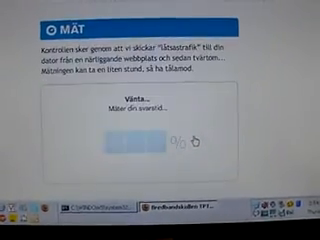